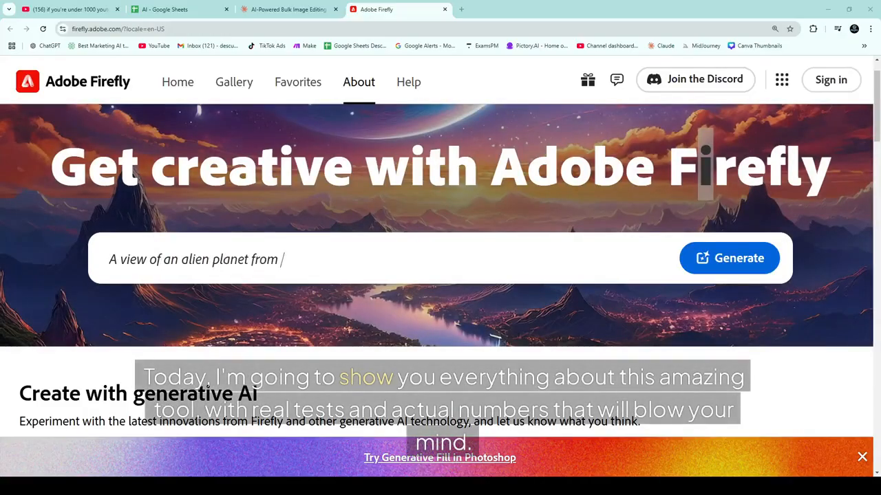
text(above. Stars everywhe)
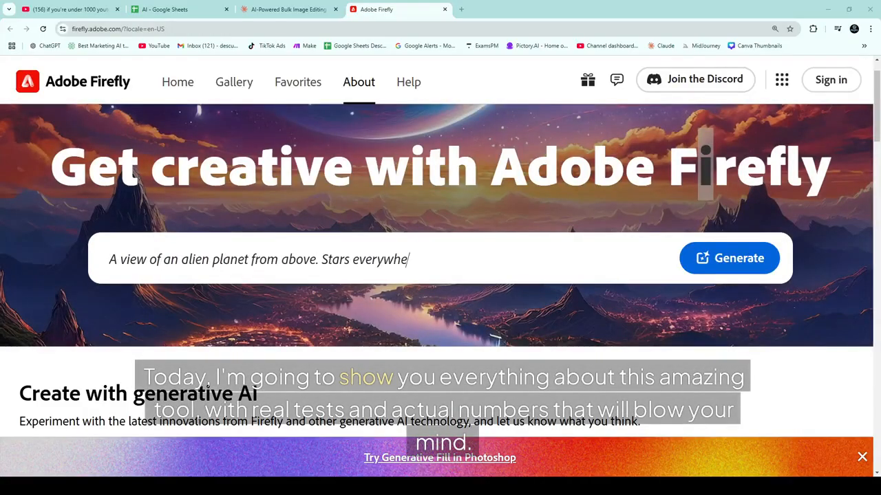
scroll(down, 3)
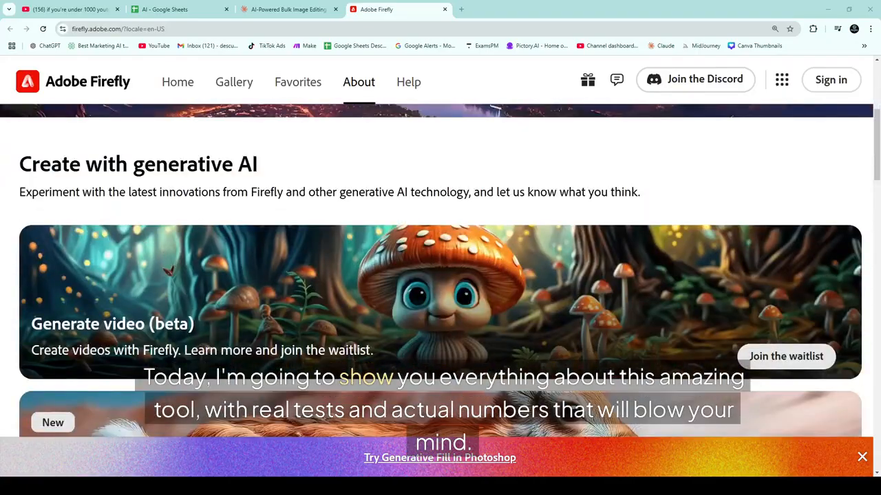